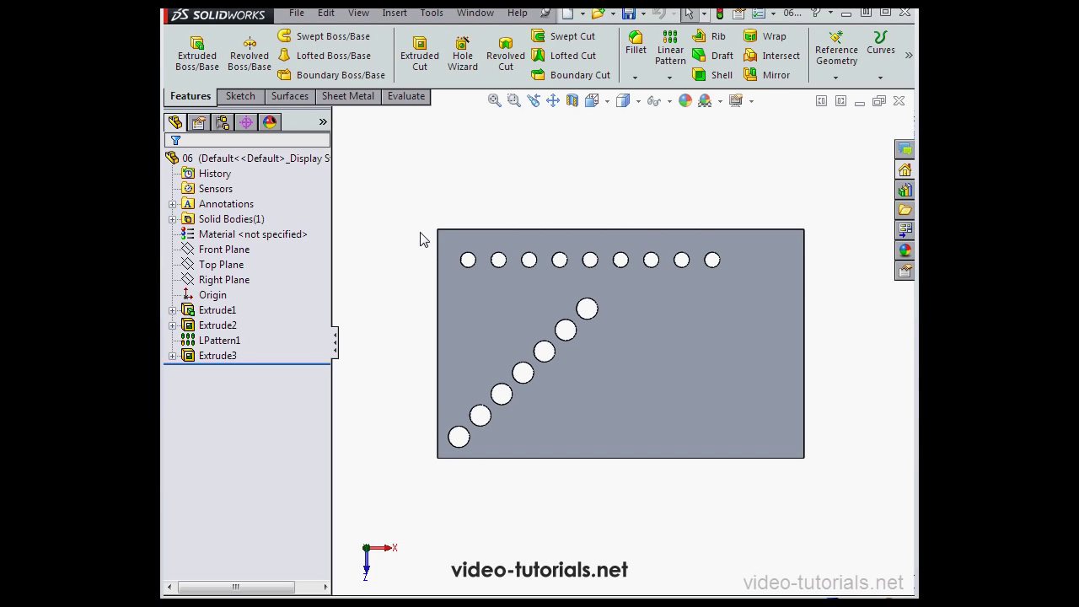
mouse_move(438, 223)
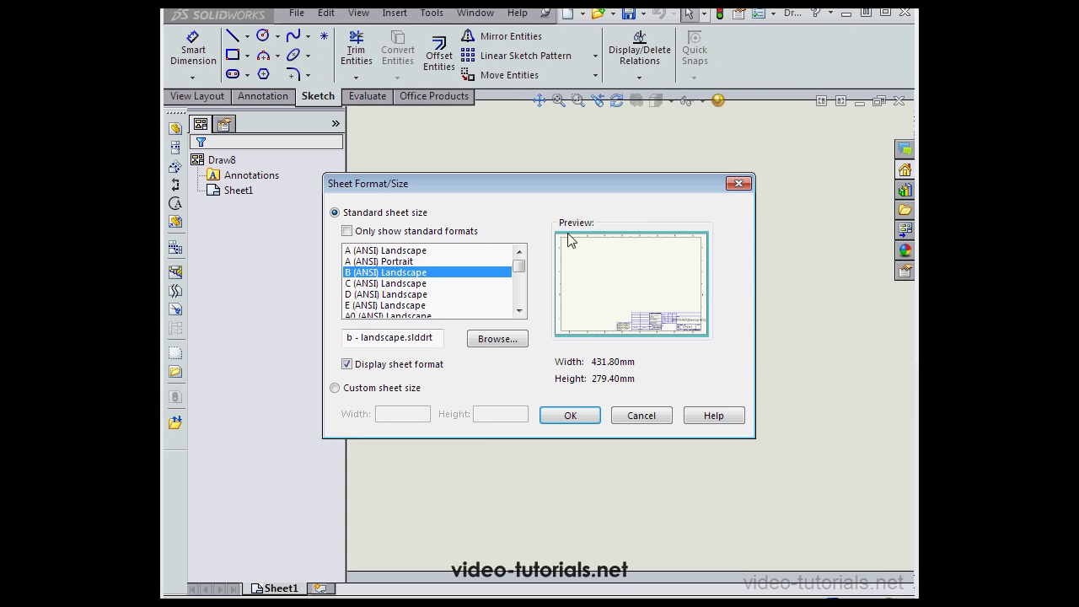
- Accept the B landscape sheet and drag the top view of the plate onto it
left_click(569, 415)
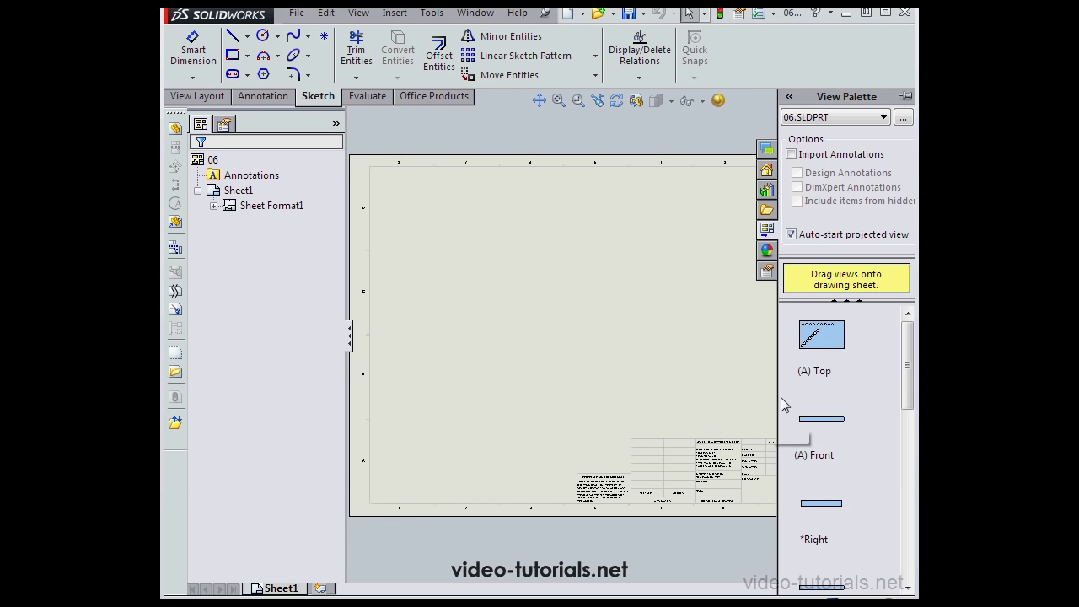
left_click_drag(820, 334, 506, 303)
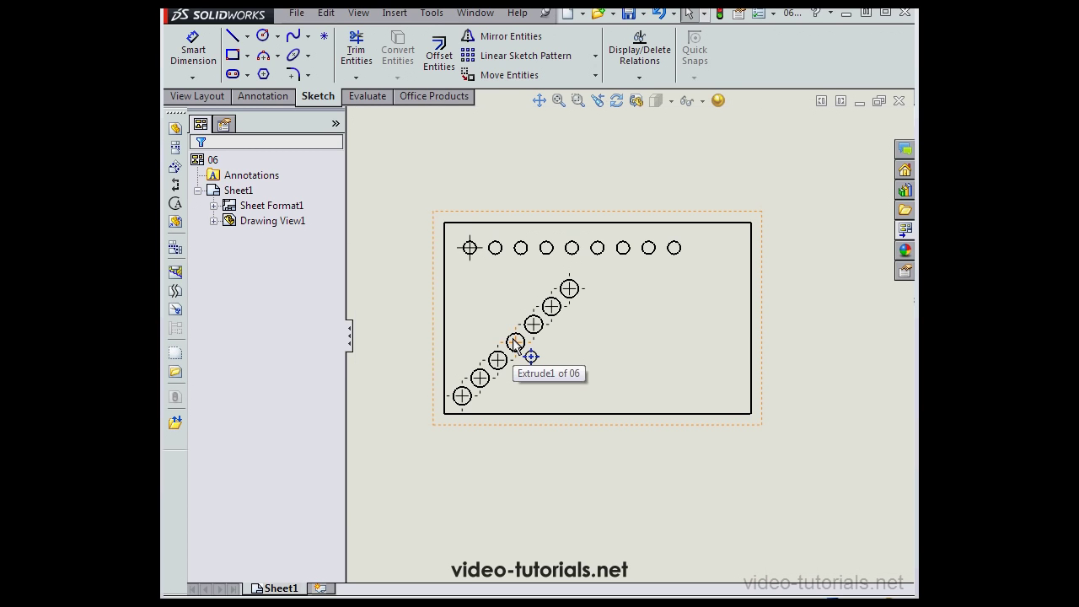
mouse_move(390, 176)
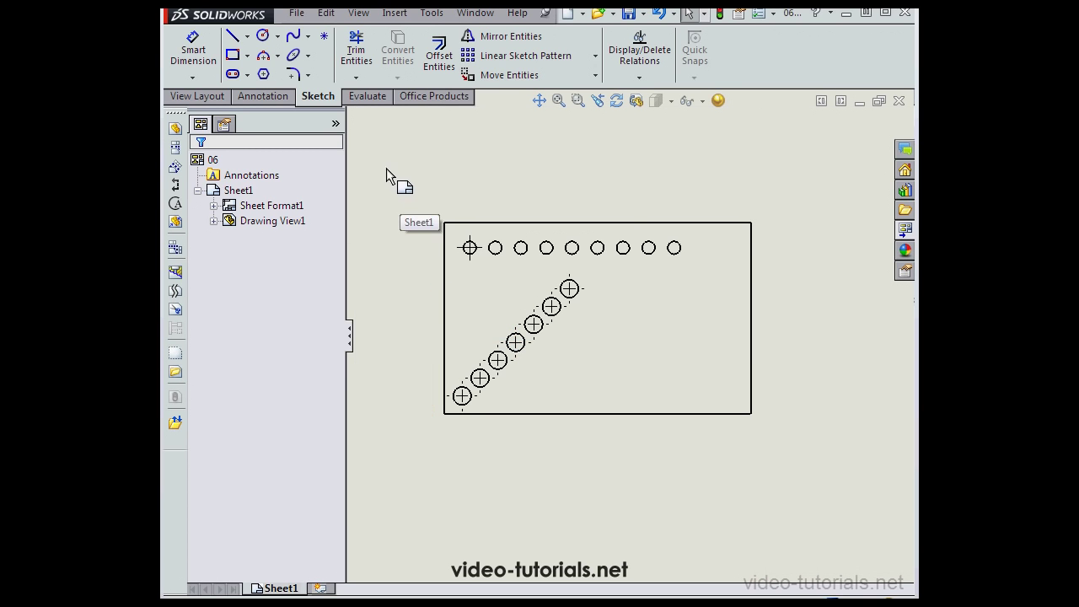
- Choose Horizontal Ordinate from the sheet's right-click More Dimensions menu
right_click(388, 174)
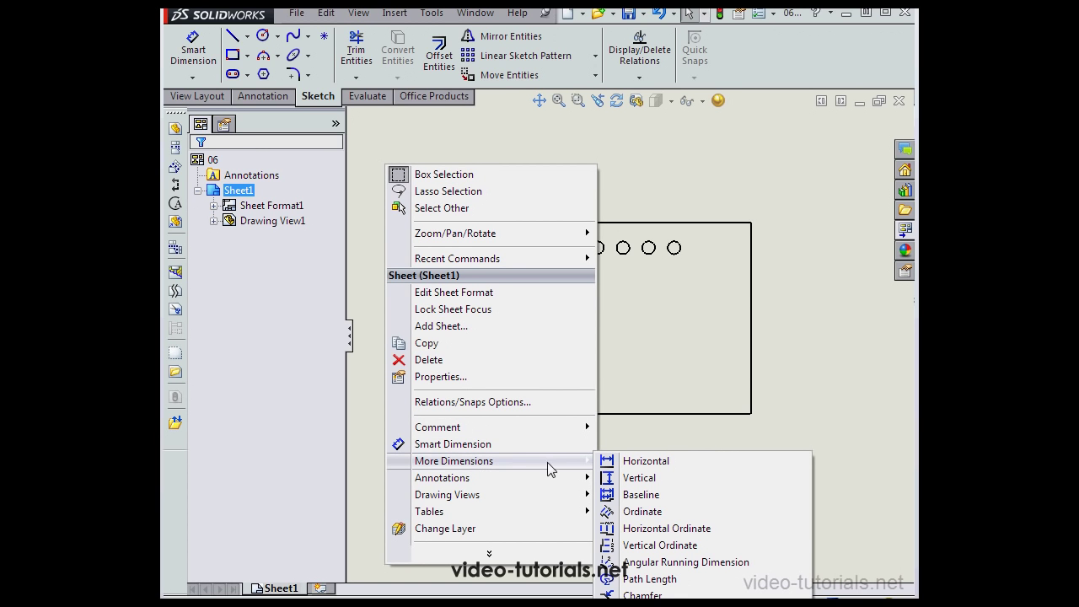
mouse_move(666, 528)
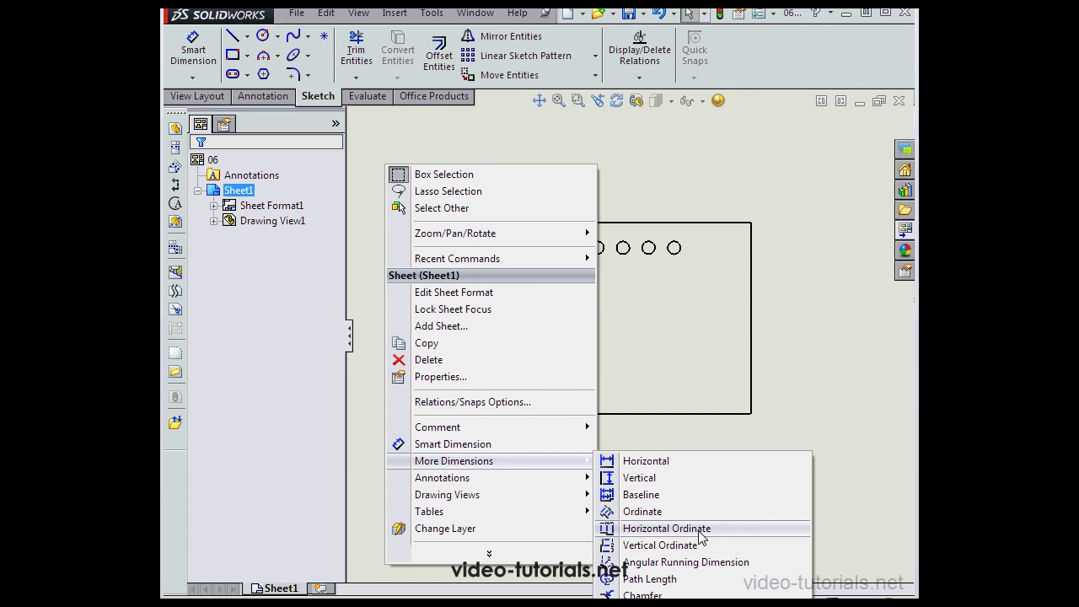
mouse_move(660, 545)
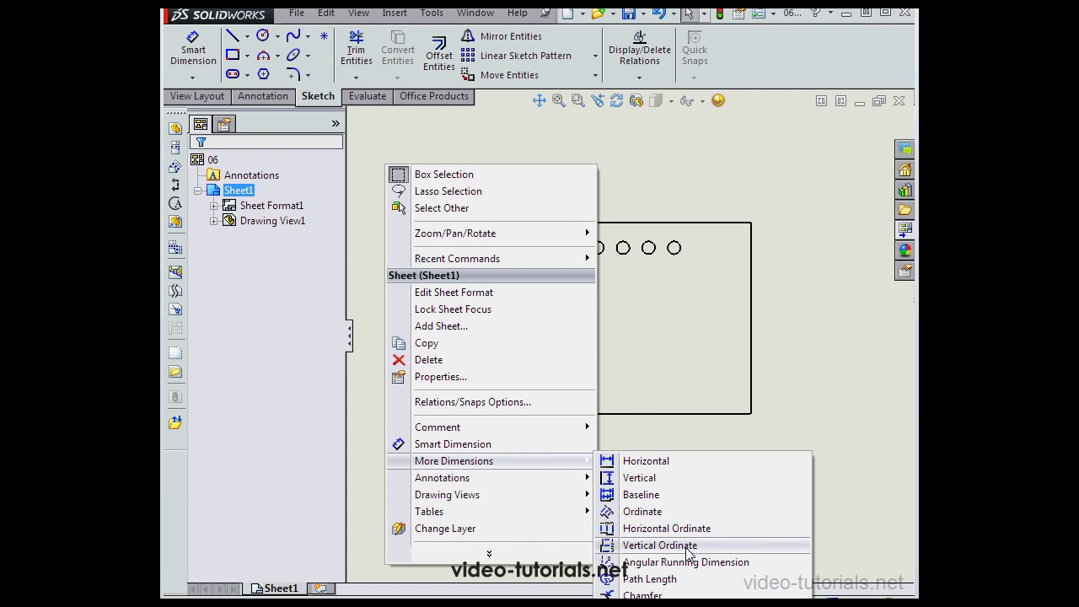
mouse_move(650, 529)
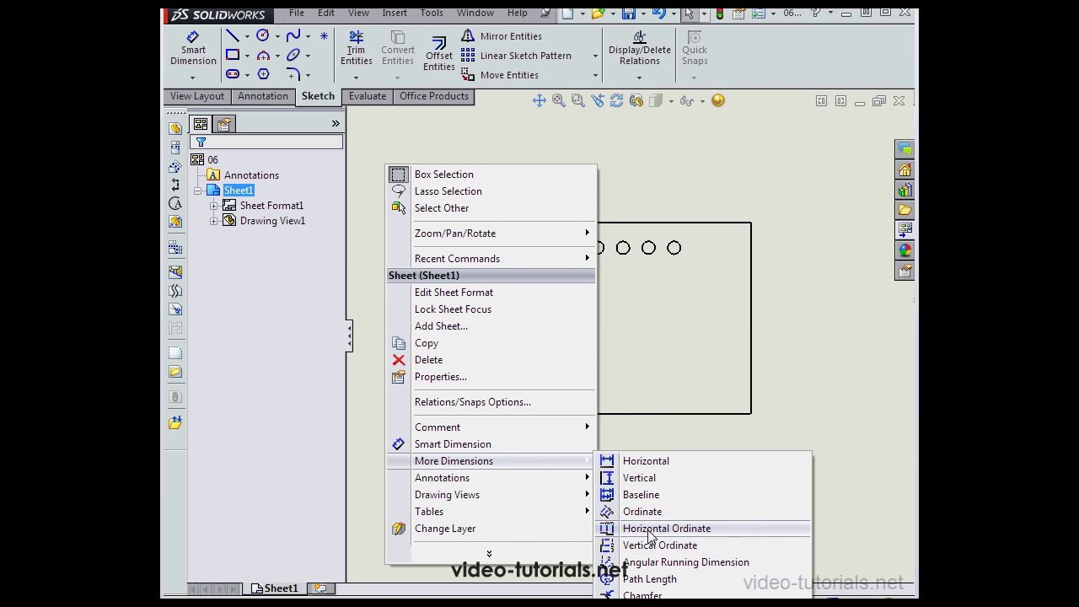
left_click(665, 527)
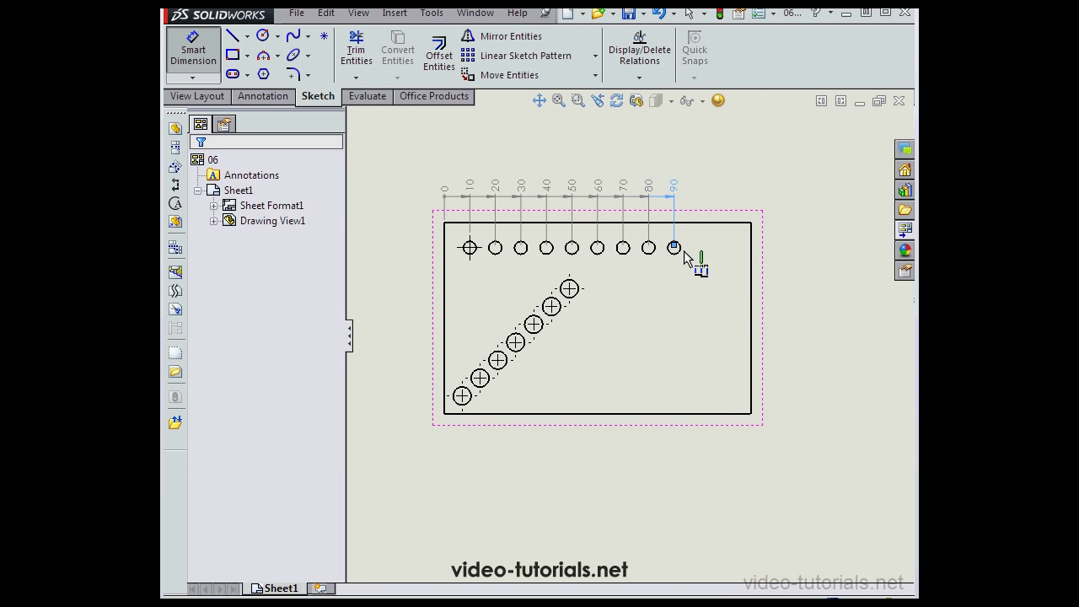
- Dimension the rightmost top-row hole and confirm the 0–90 horizontal ordinate set
left_click(673, 247)
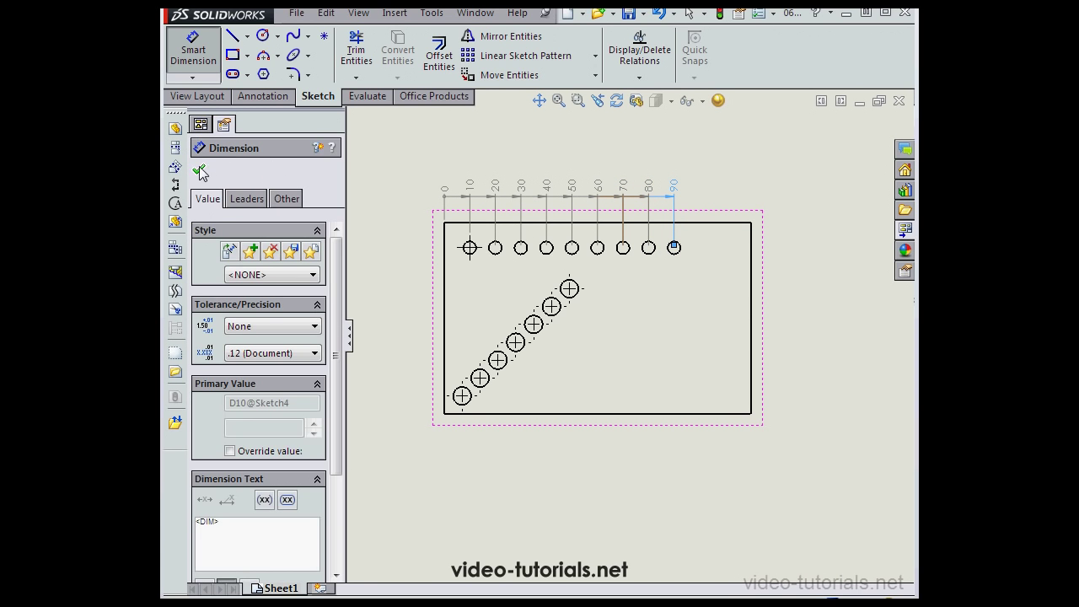
left_click(201, 173)
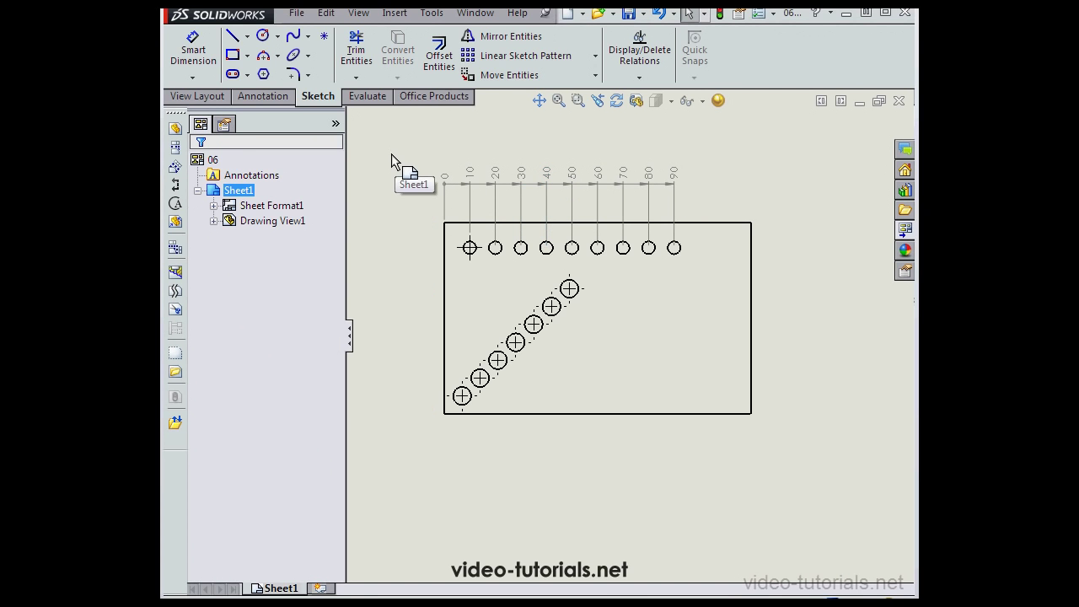
mouse_move(374, 173)
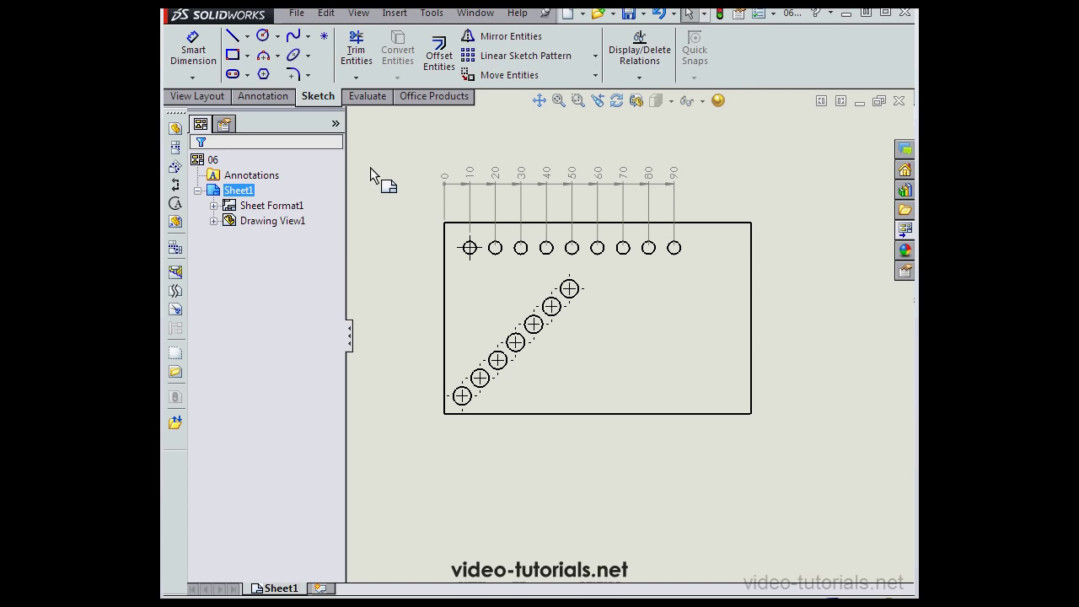
mouse_move(292, 136)
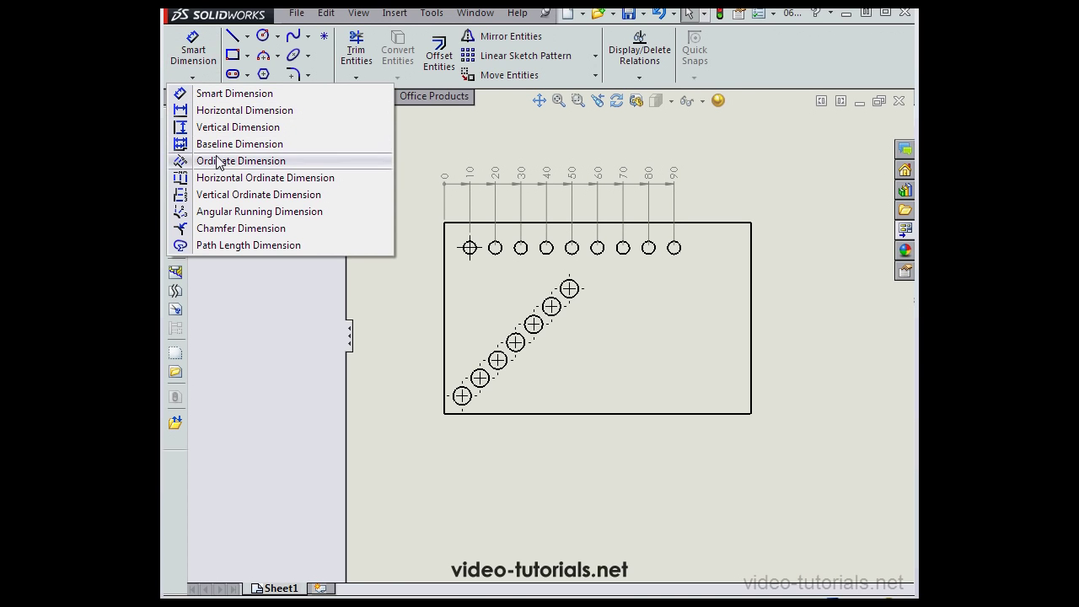
mouse_move(258, 193)
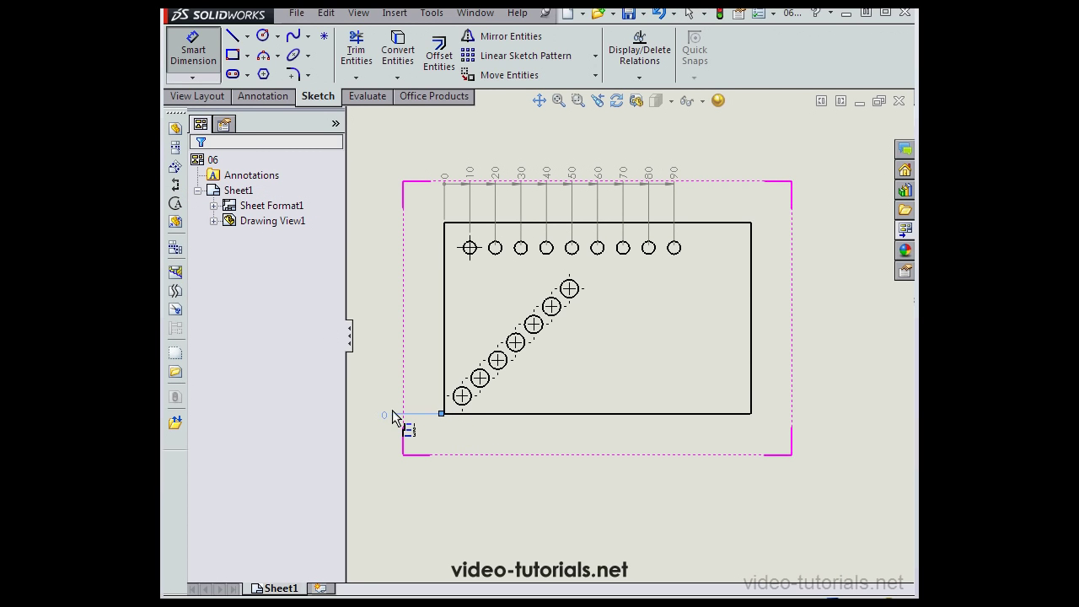
- Set zero at the plate's bottom edge and confirm the 0–49 vertical ordinate set
left_click(462, 396)
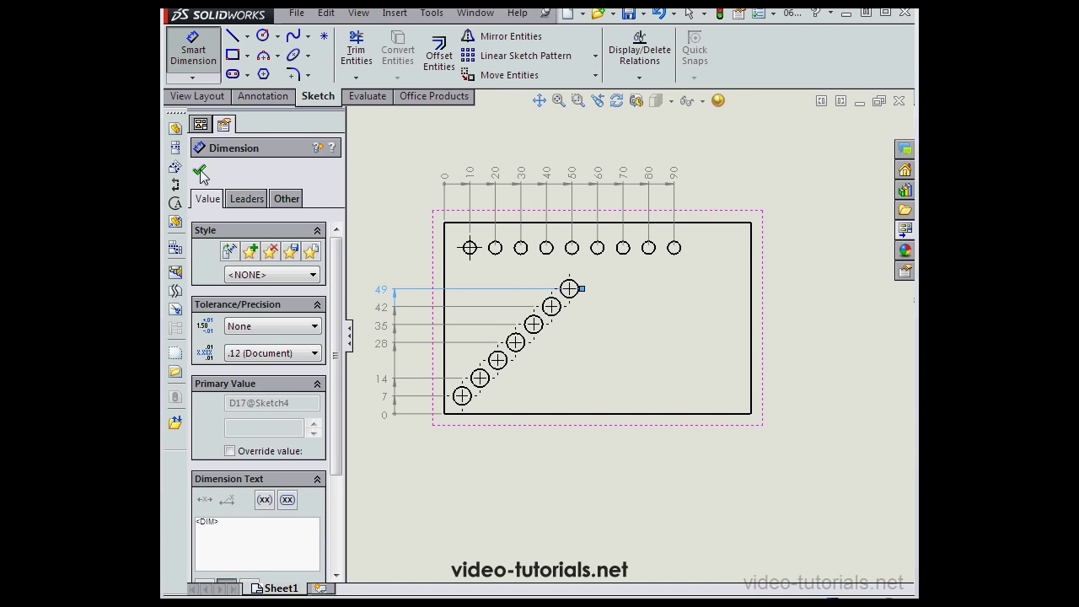
left_click(200, 172)
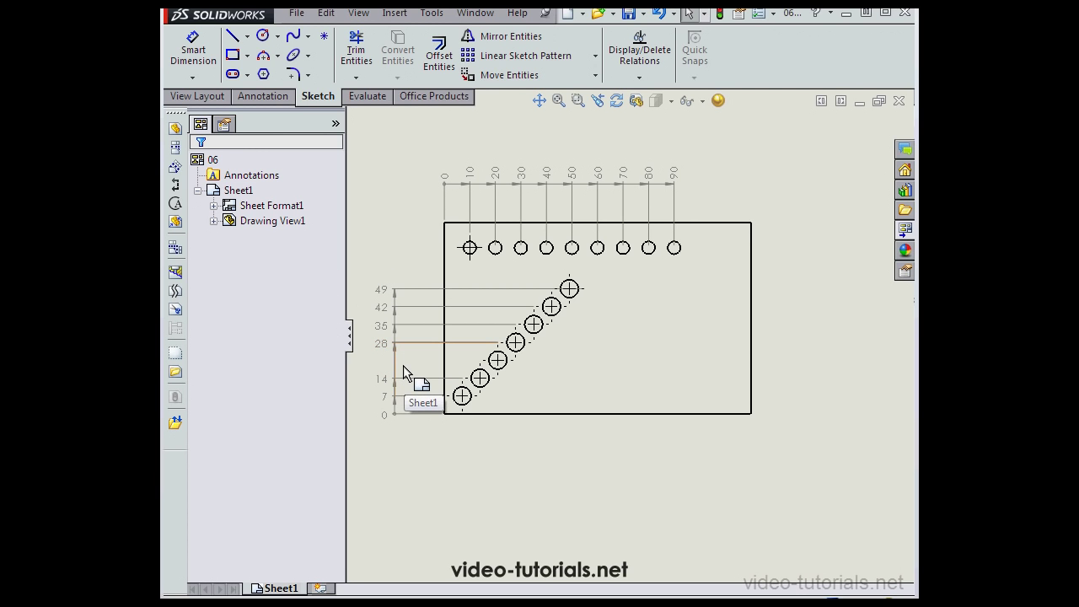
mouse_move(421, 366)
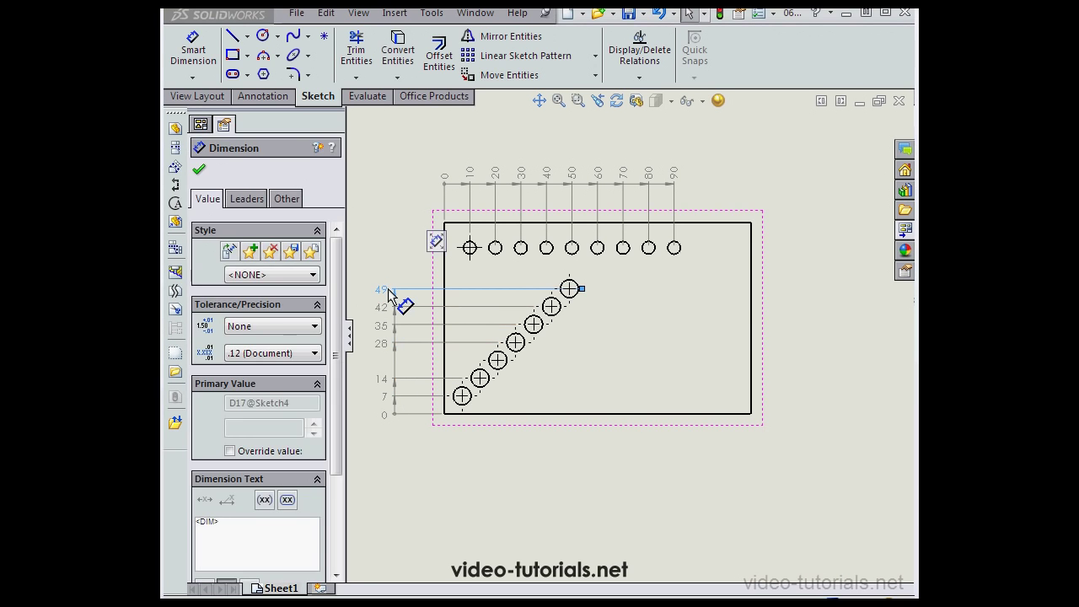
- Add the third diagonal hole to the vertical ordinate set as value 21
right_click(392, 295)
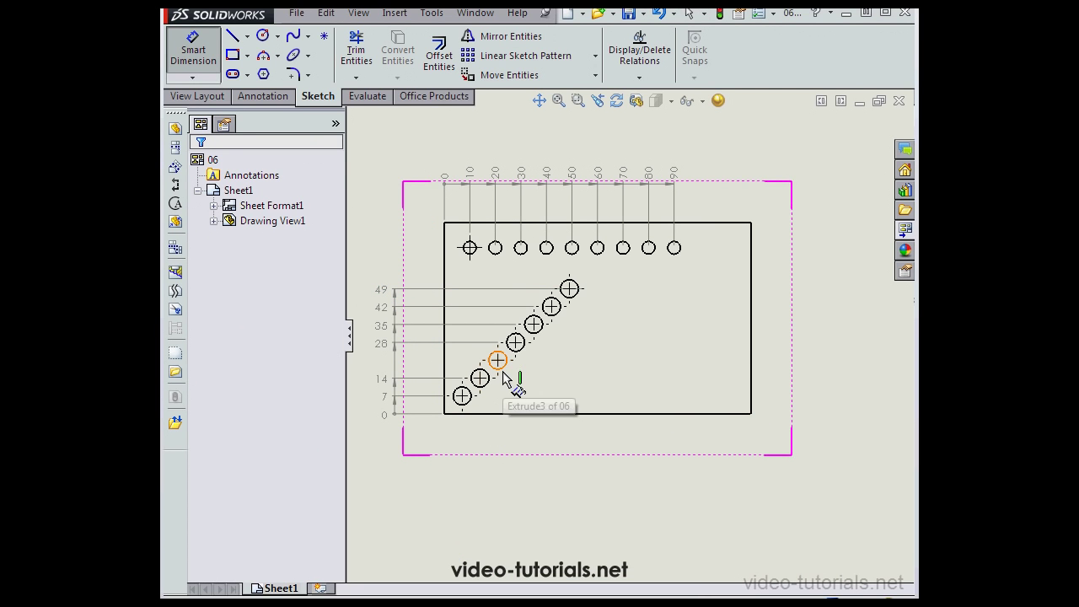
left_click(497, 361)
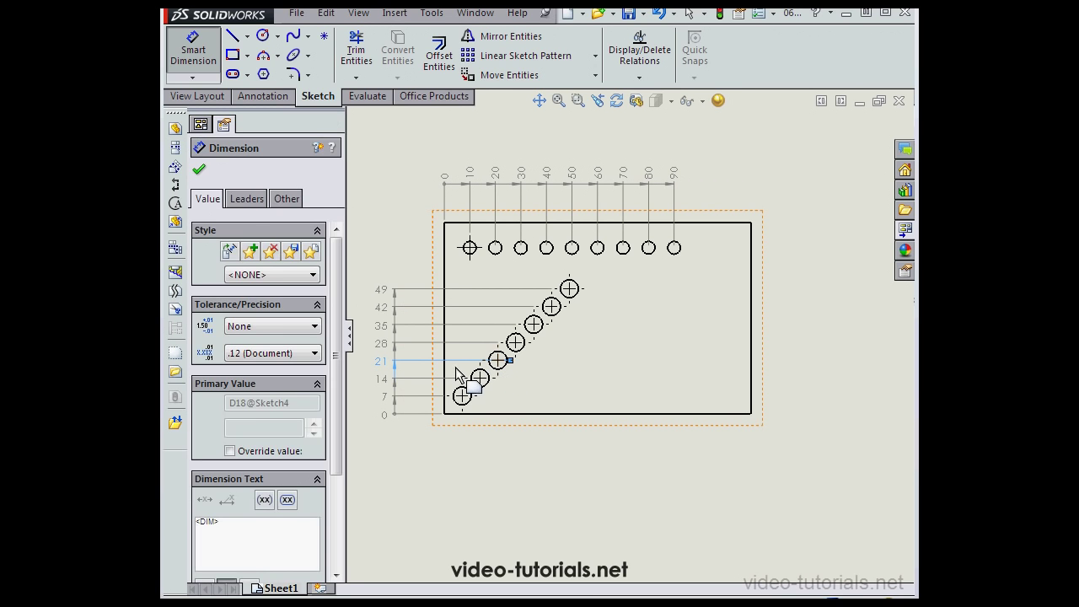